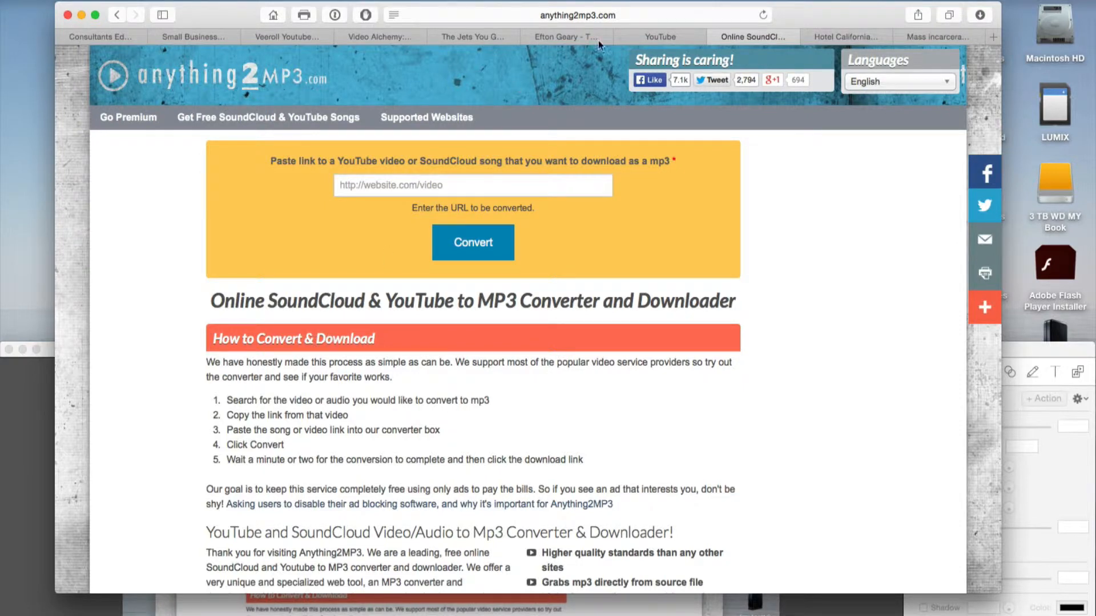
mouse_move(793, 23)
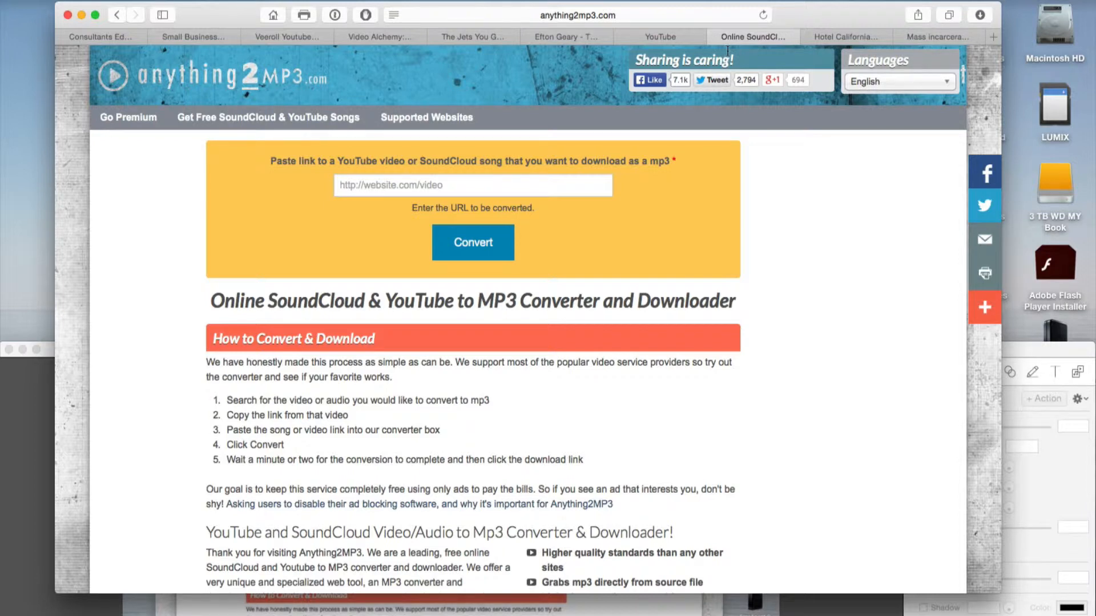
mouse_move(288, 240)
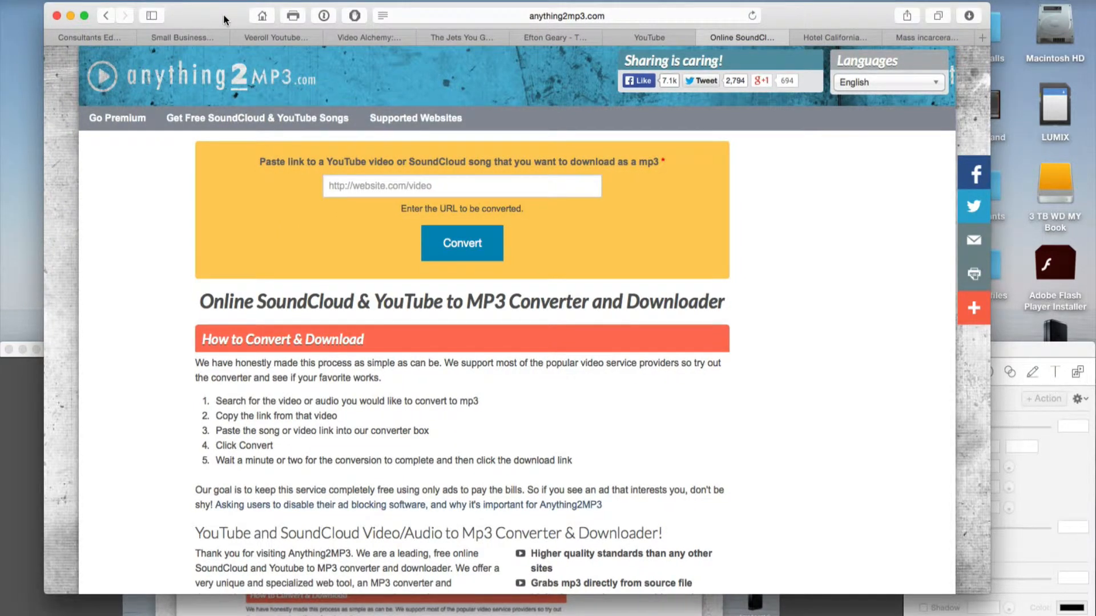
mouse_move(555, 389)
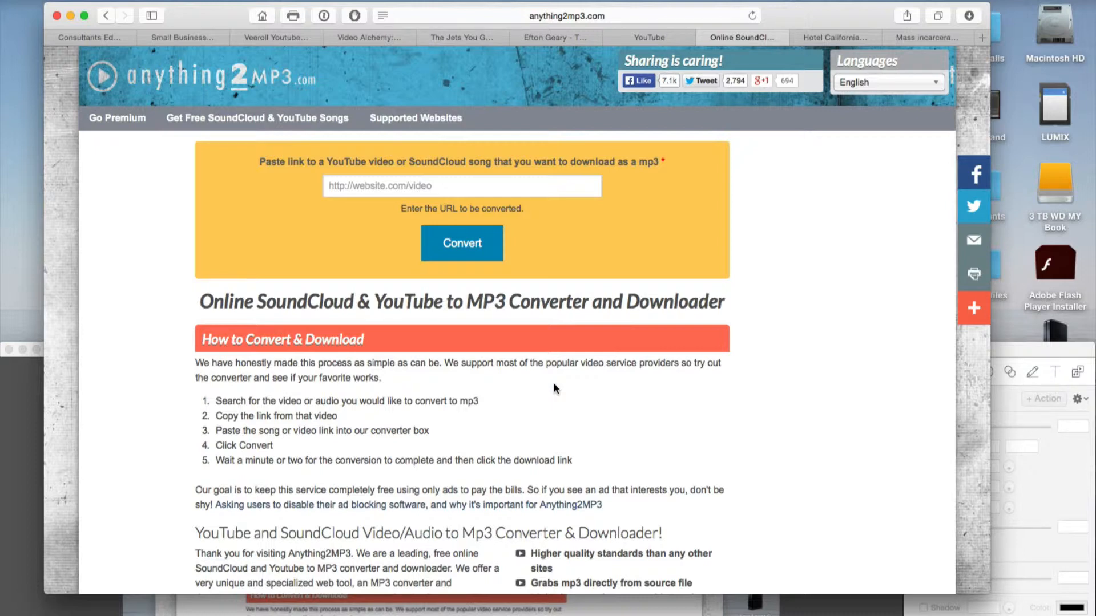
mouse_move(654, 210)
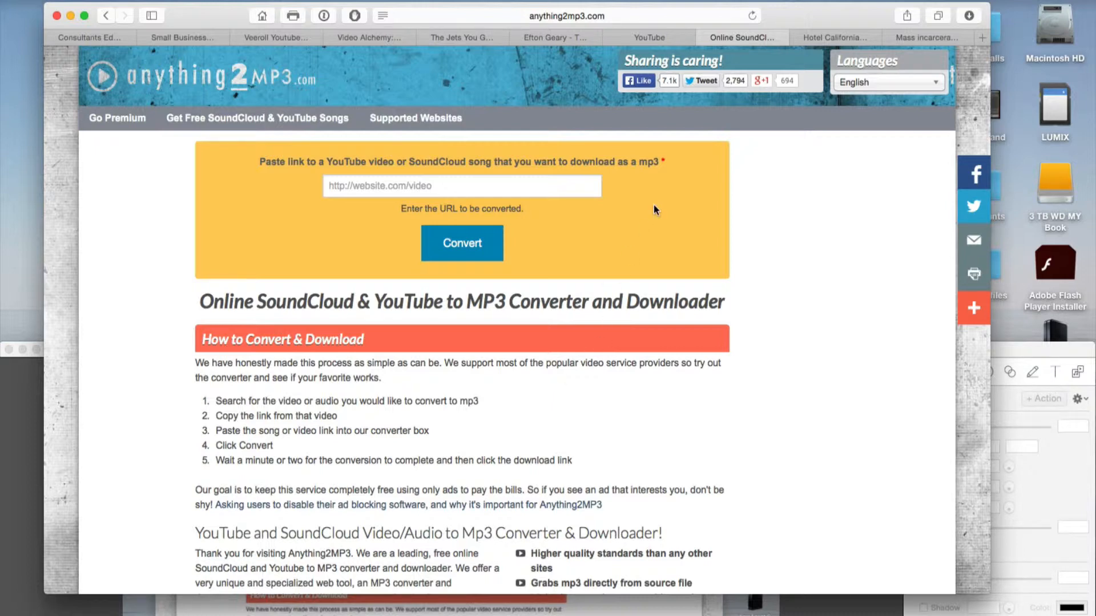
mouse_move(834, 37)
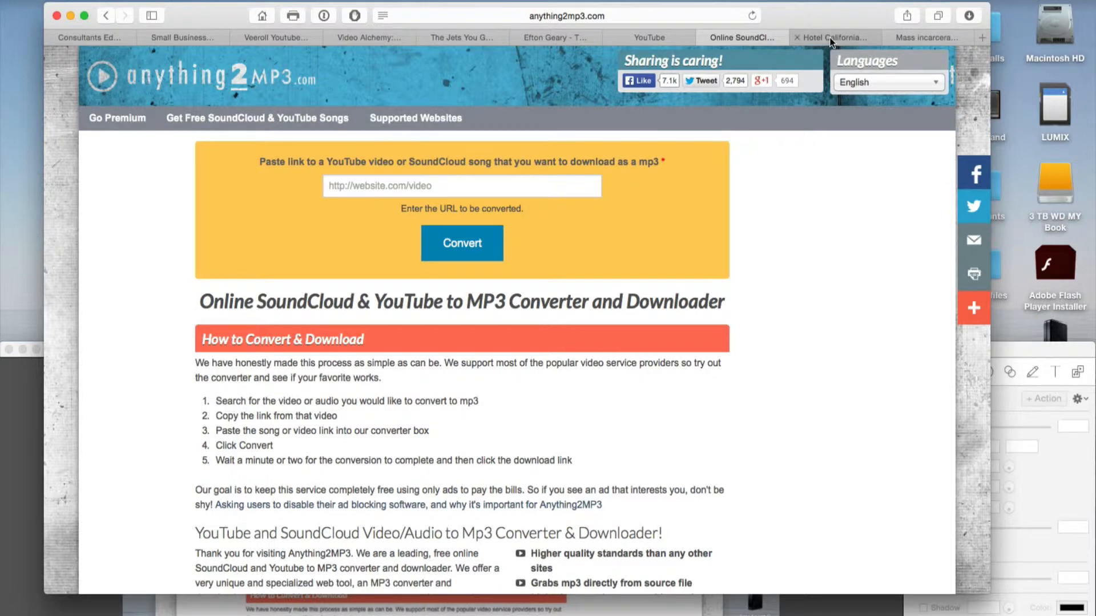
- Copy the Hotel California (Engles) SoundCloud share link and return to anything2mp3.com
click(831, 37)
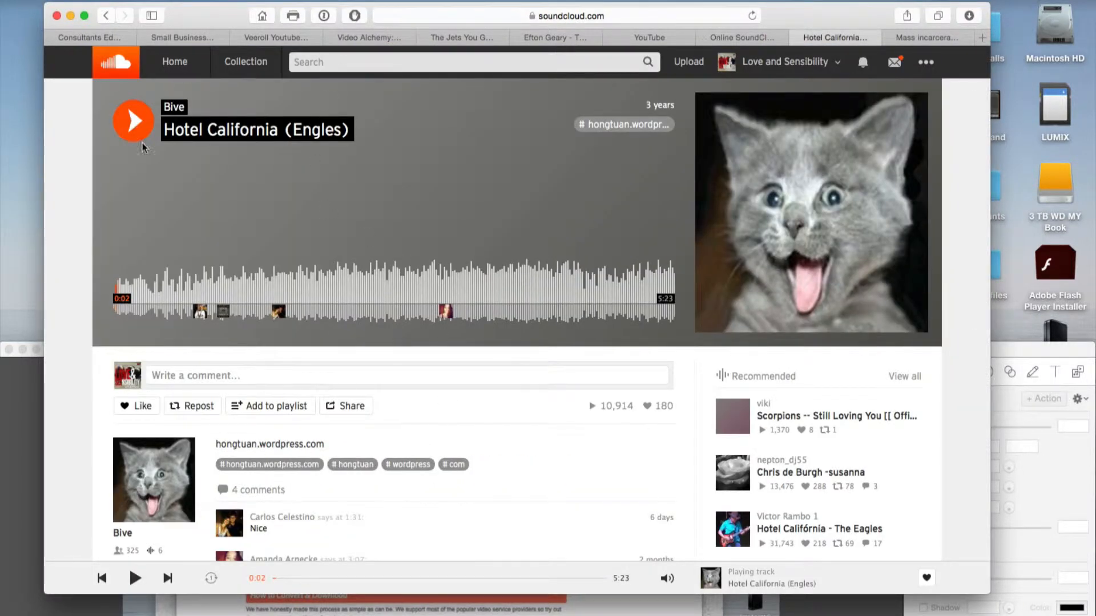
mouse_move(344, 198)
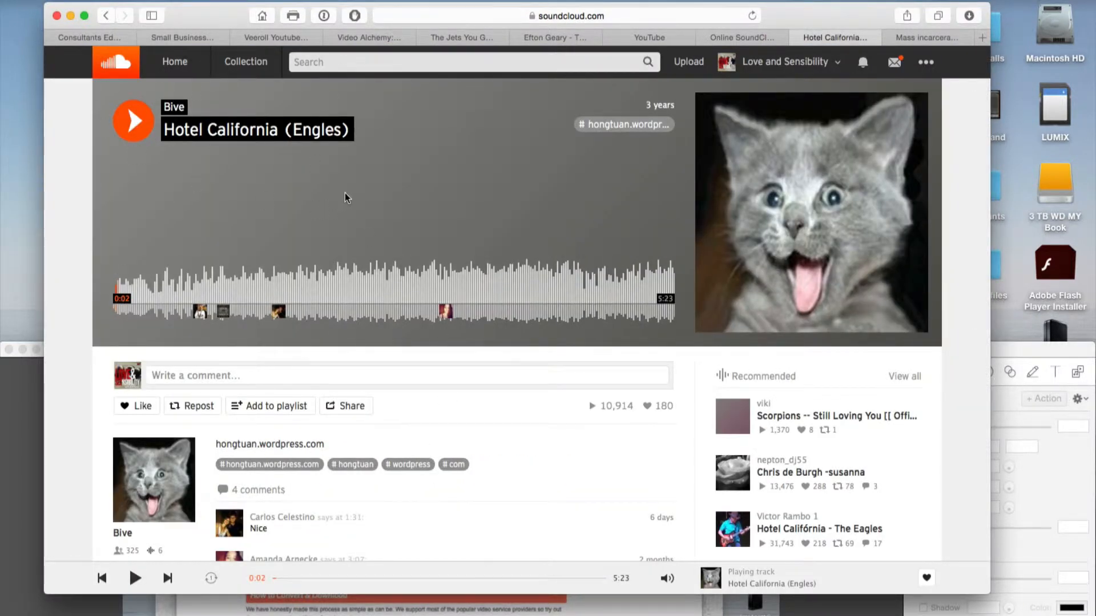
scroll(down, 3)
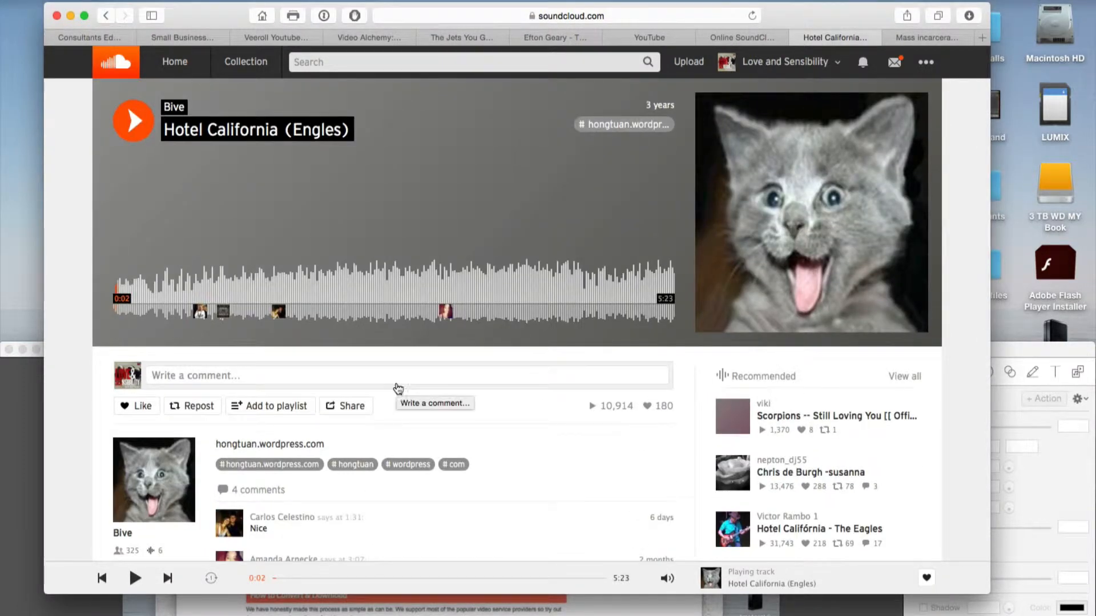
click(346, 406)
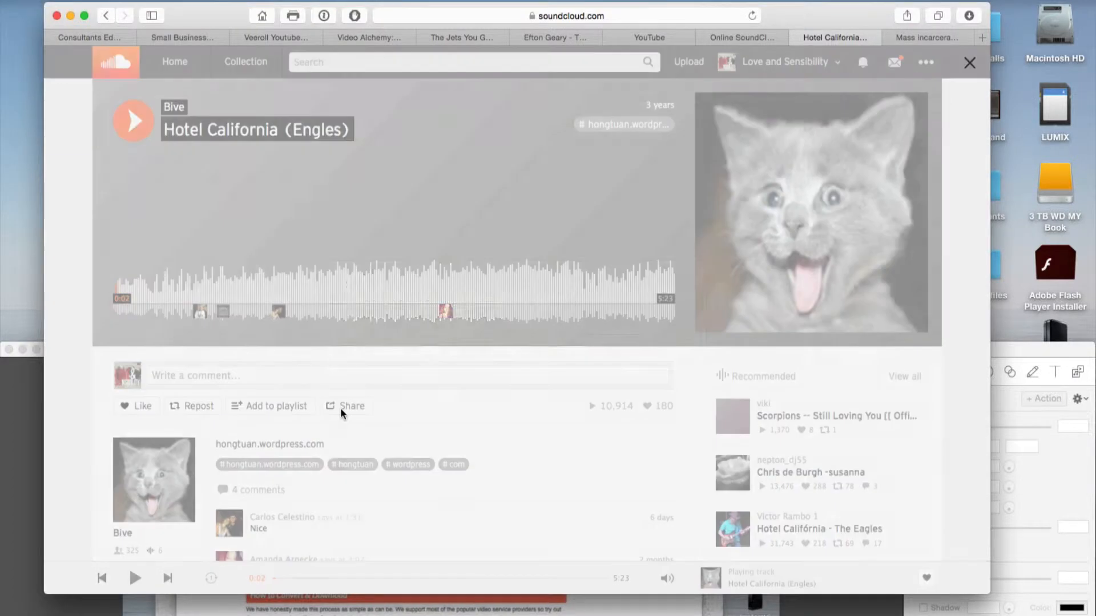
right_click(460, 342)
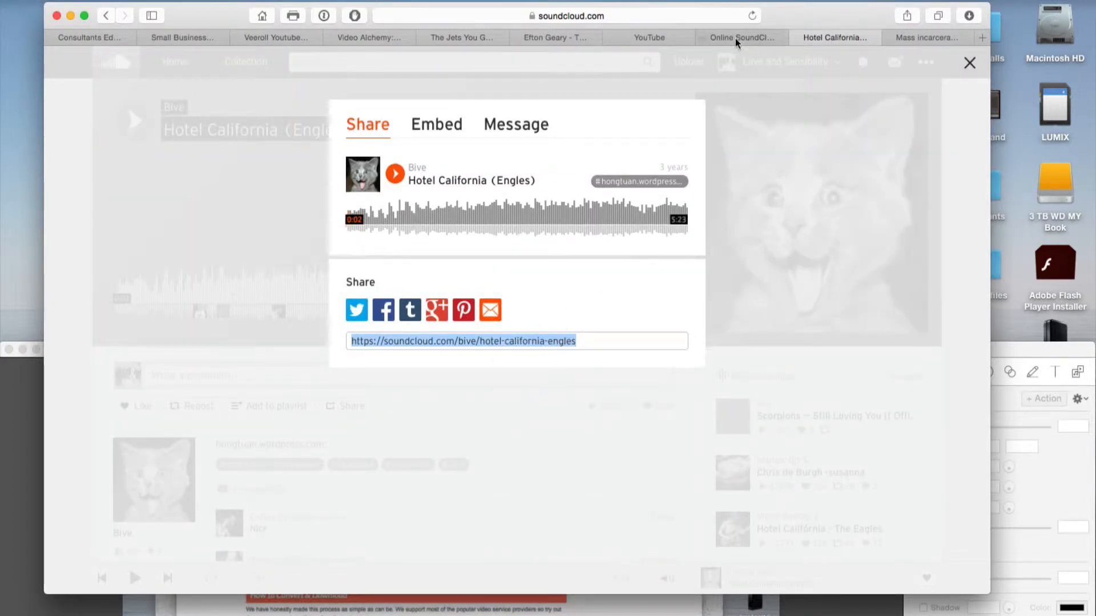
click(741, 37)
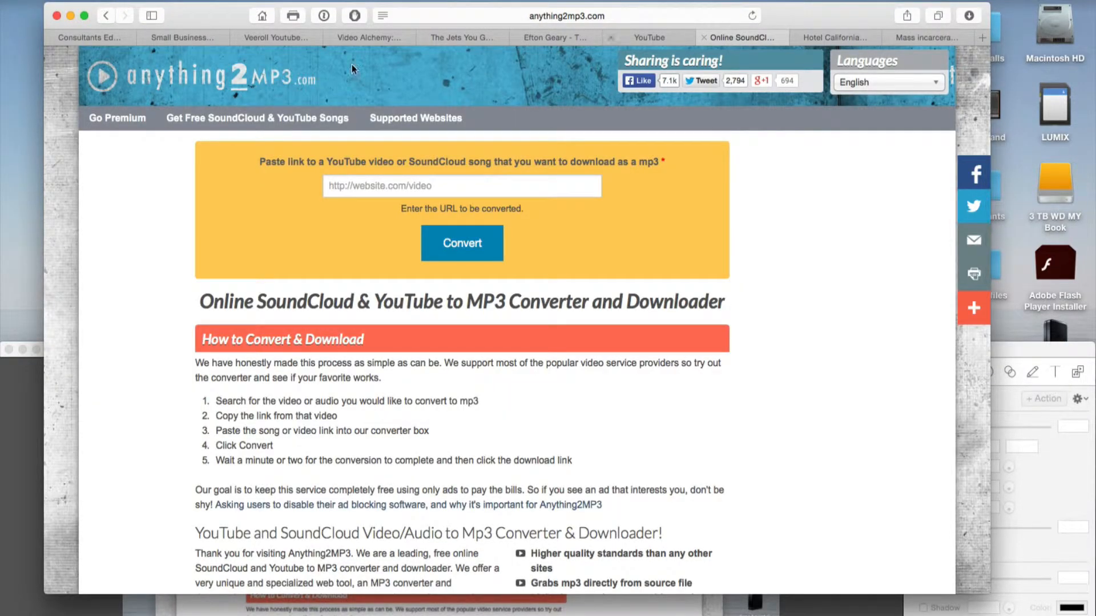
mouse_move(675, 255)
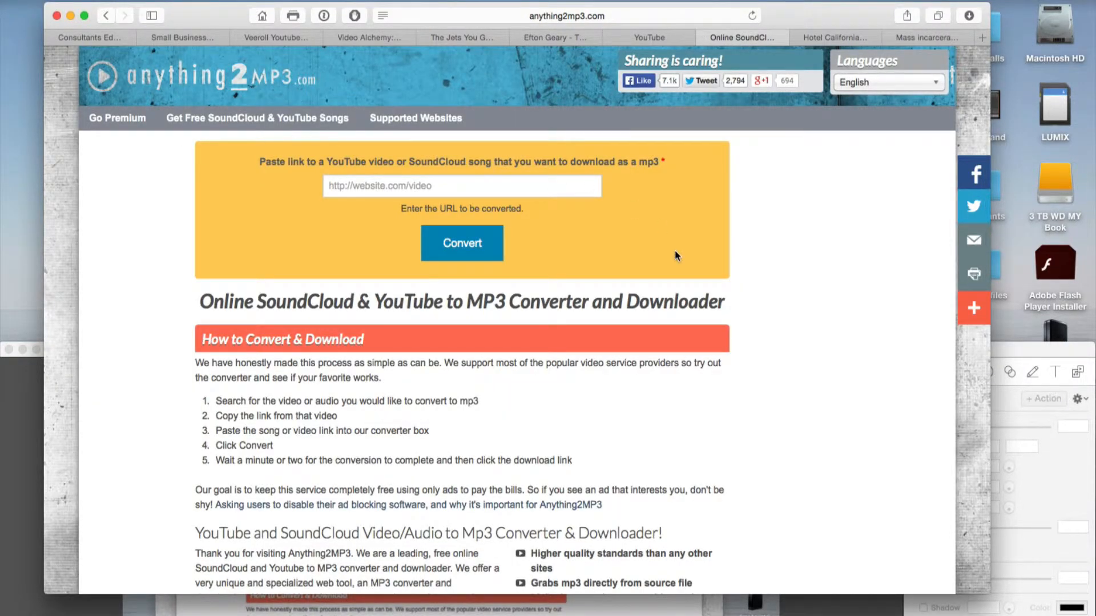
- Paste the Hotel California SoundCloud link into the converter and start MP3 conversion
right_click(461, 186)
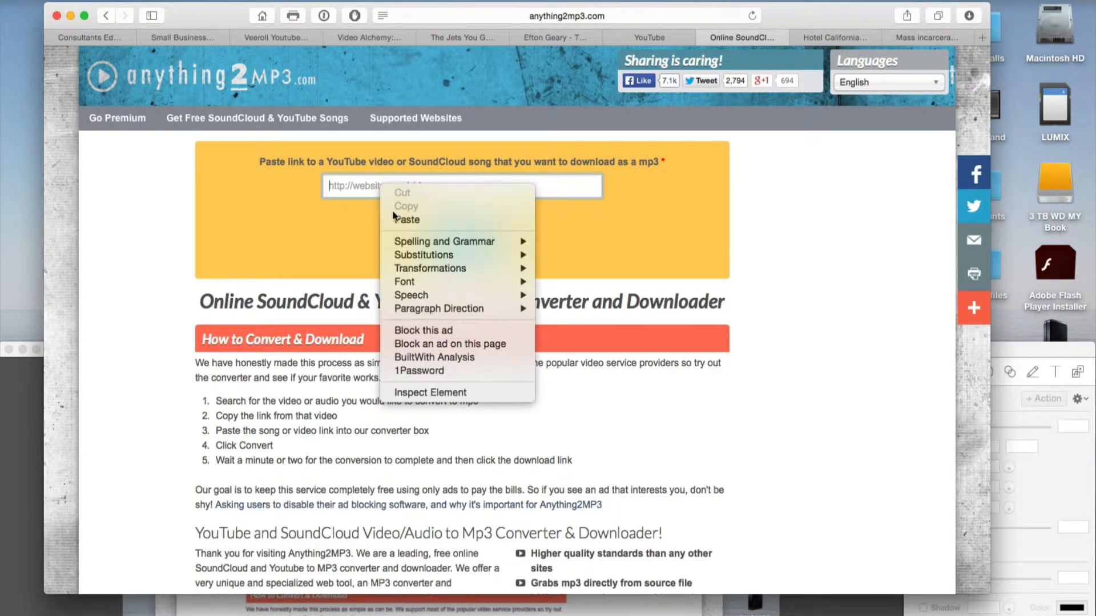
click(405, 219)
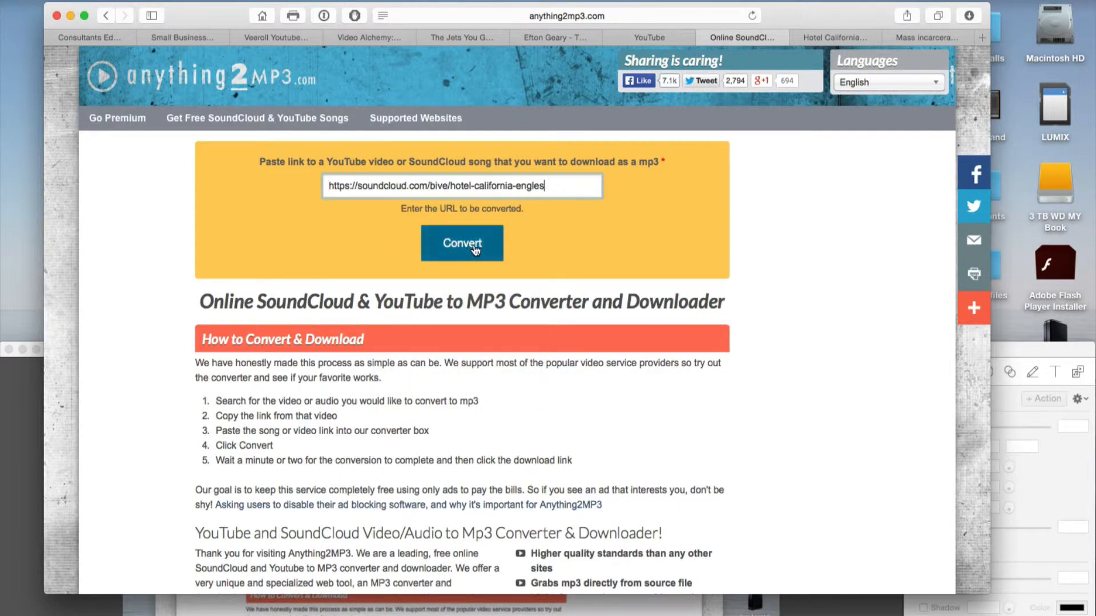
click(461, 243)
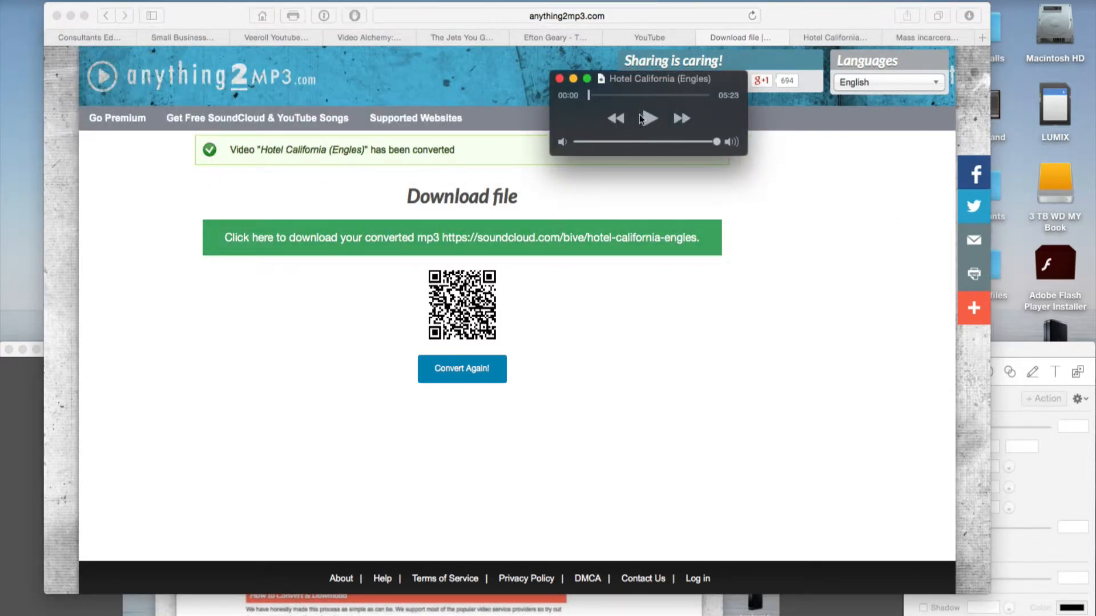
- Play the Hotel California MP3 in the QuickTime mini player, then pause it
click(647, 118)
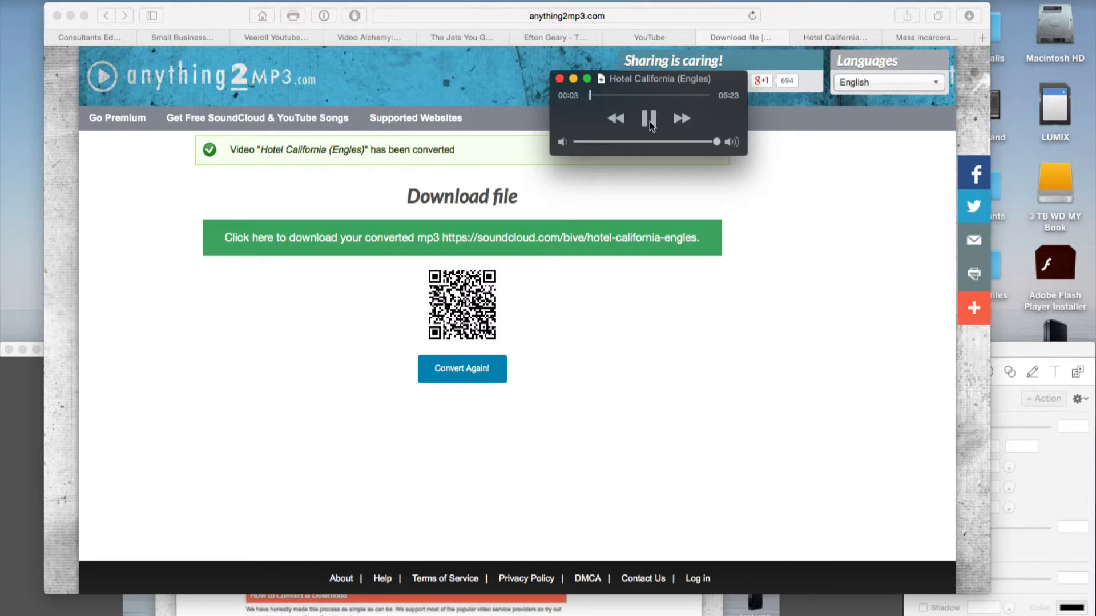
click(650, 118)
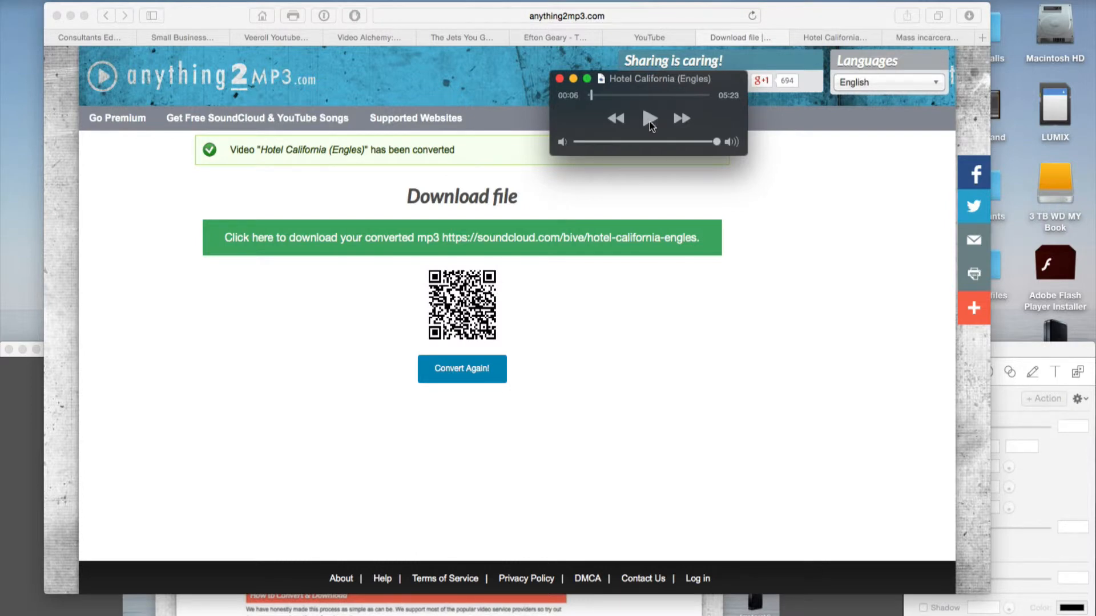